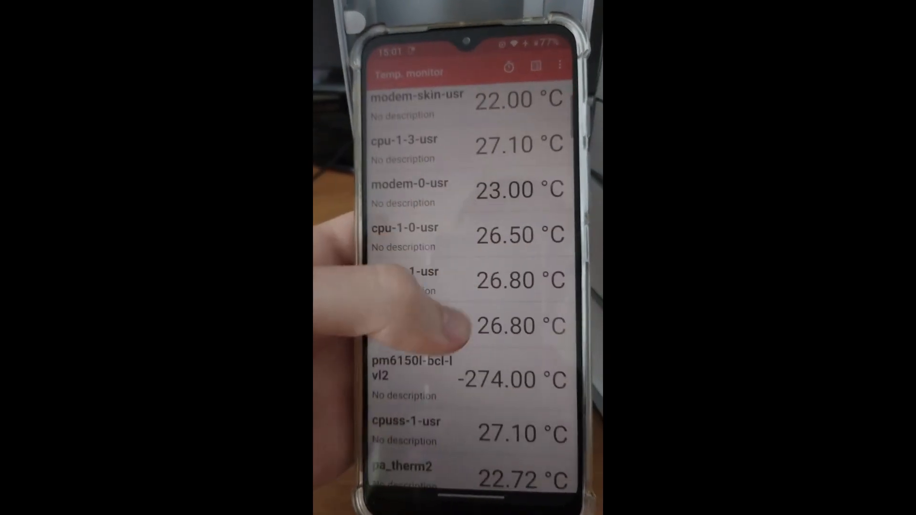
scroll("down", 3)
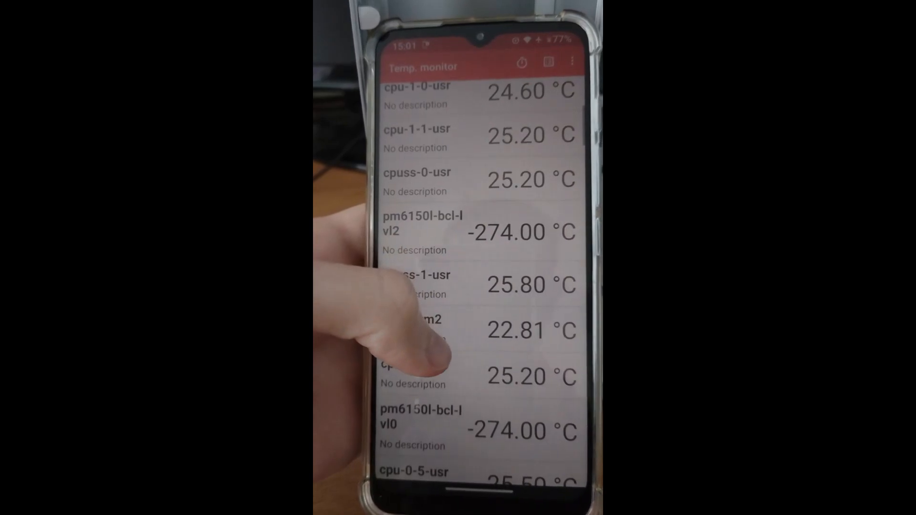
scroll("down", 3)
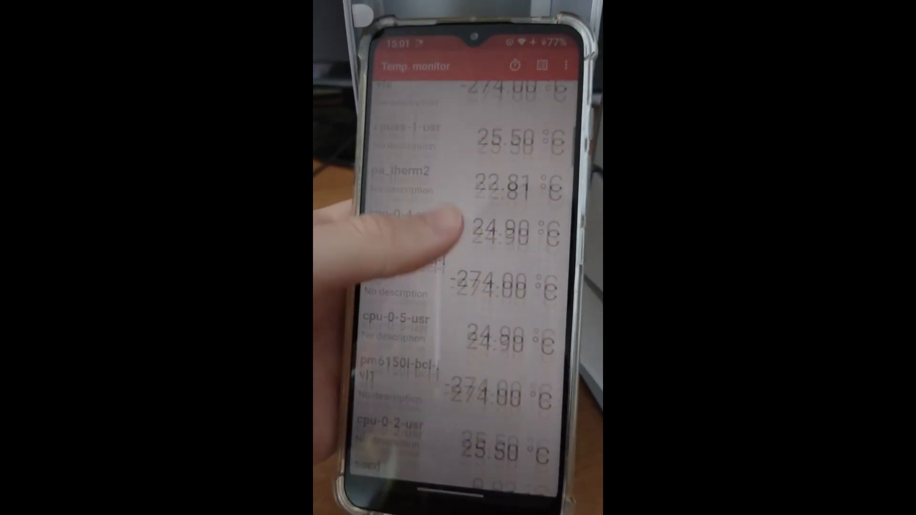
scroll("down", 3)
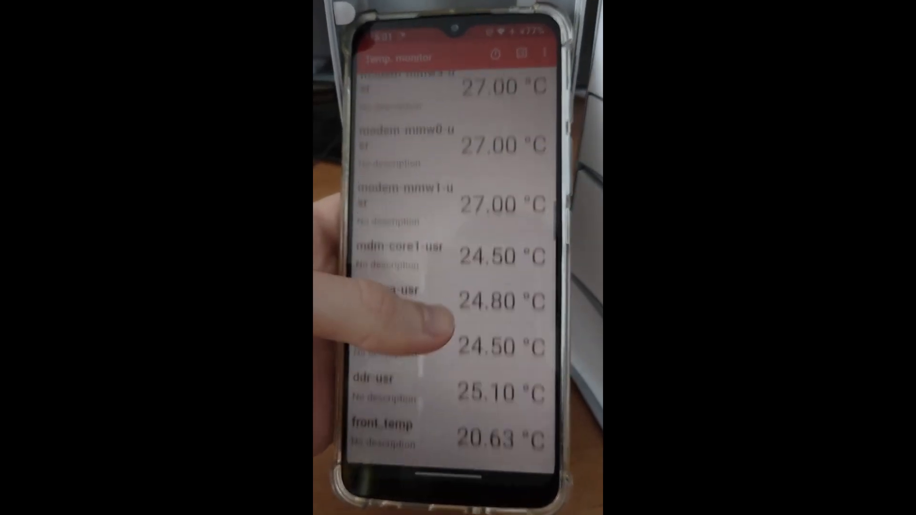
scroll("down", 3)
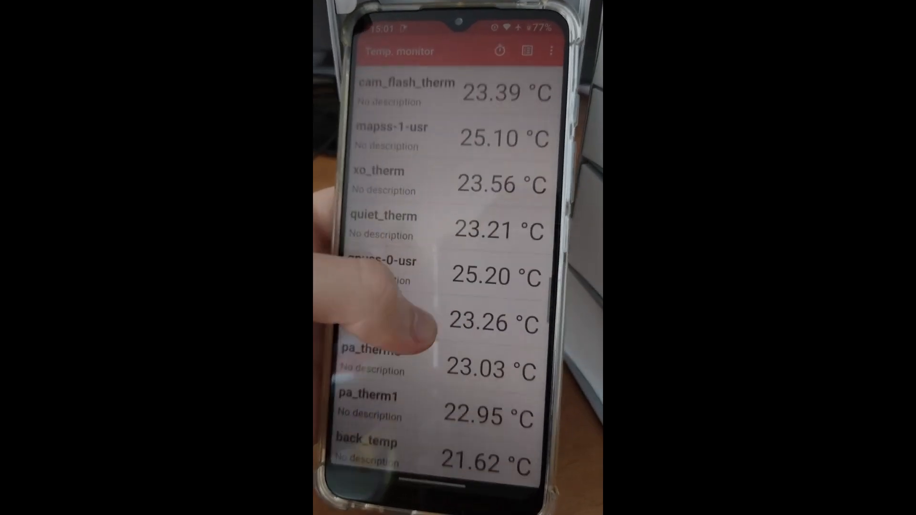
scroll("down", 3)
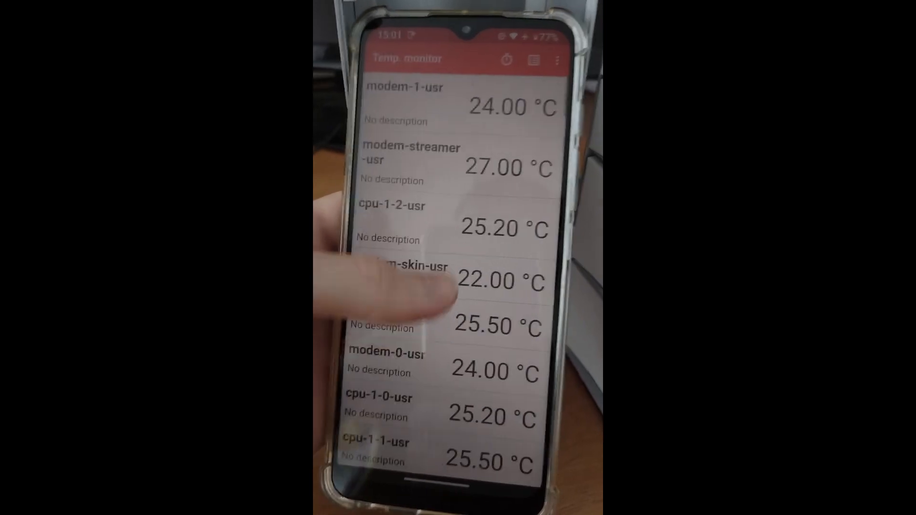
scroll("down", 3)
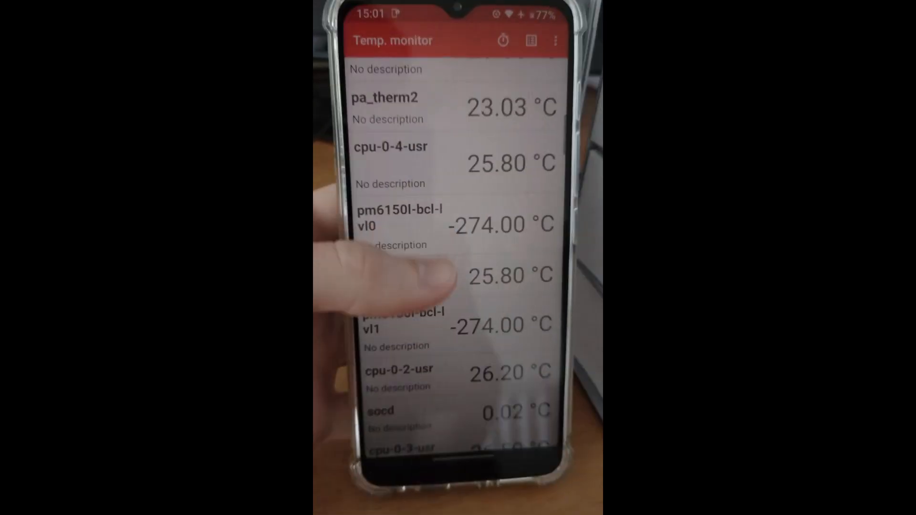
scroll("down", 3)
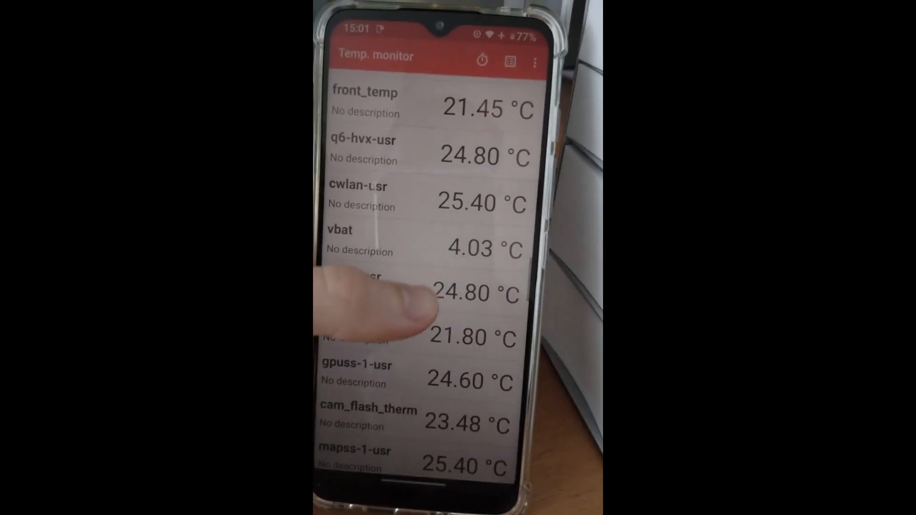
scroll("down", 3)
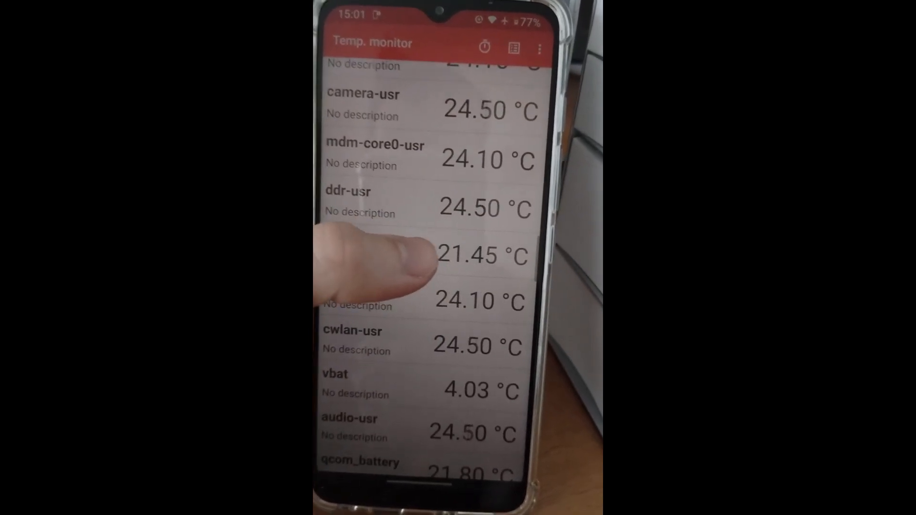
scroll("up", 3)
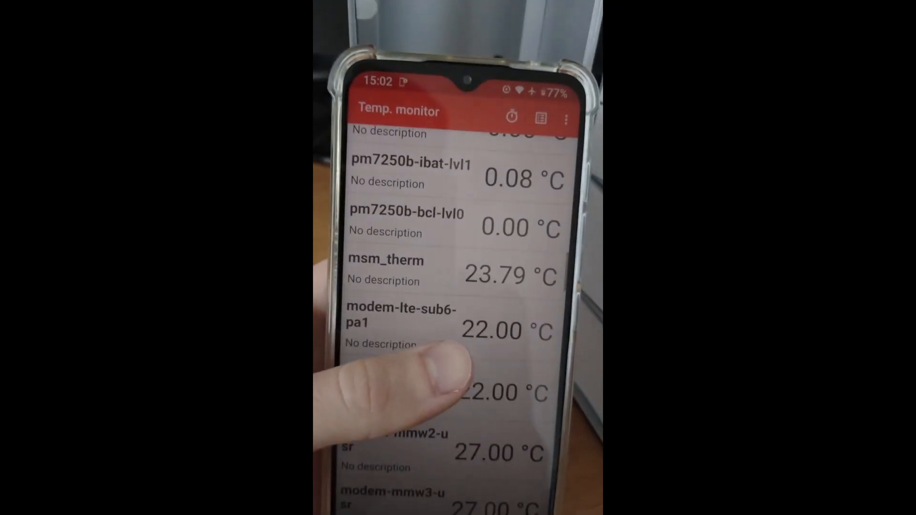
scroll("up", 3)
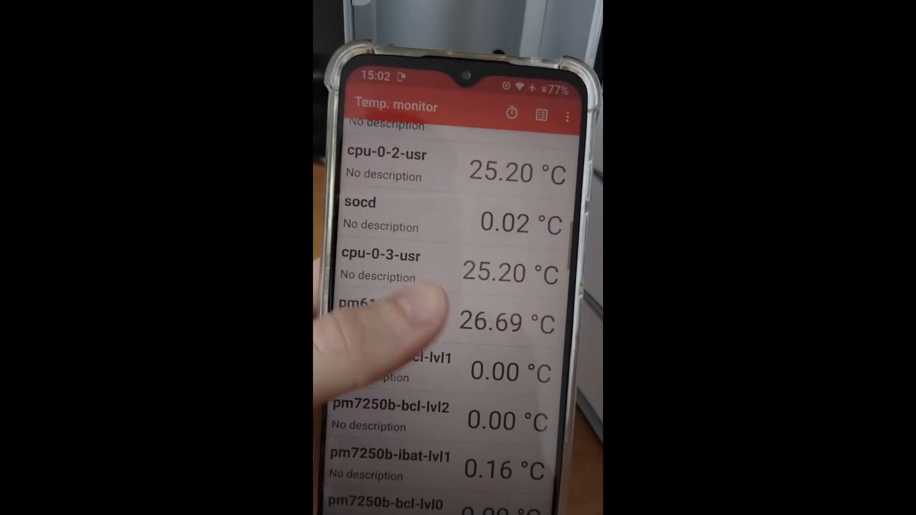